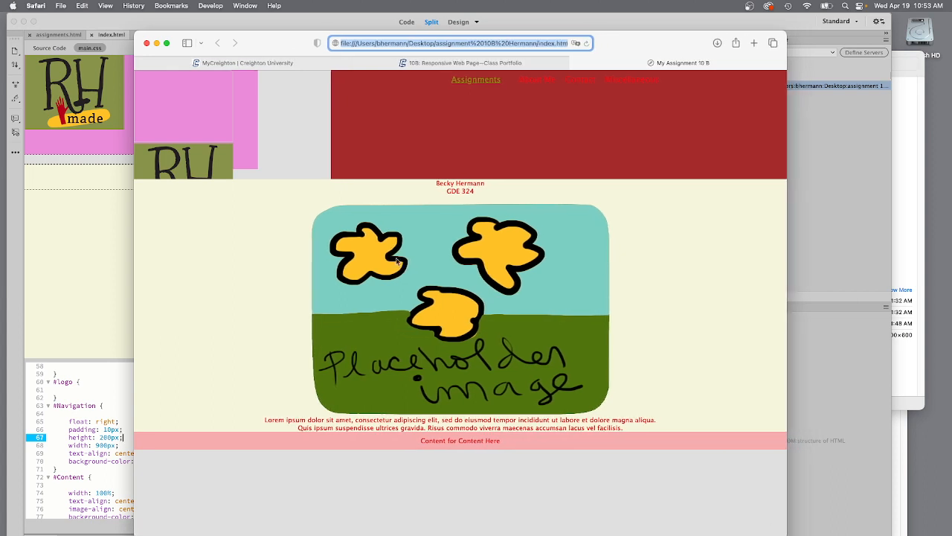
{"action": "mouse_move", "coordinate": [184, 119]}
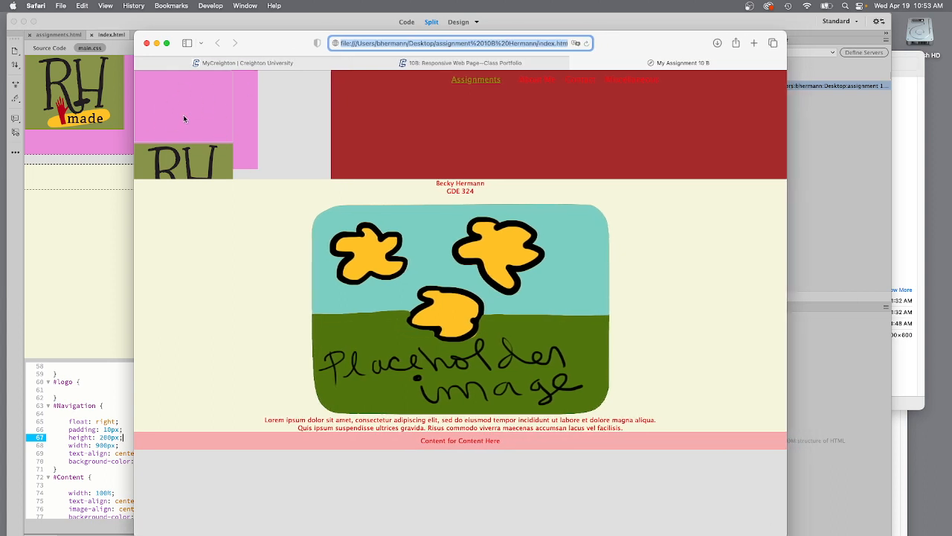
{"action": "mouse_move", "coordinate": [192, 149]}
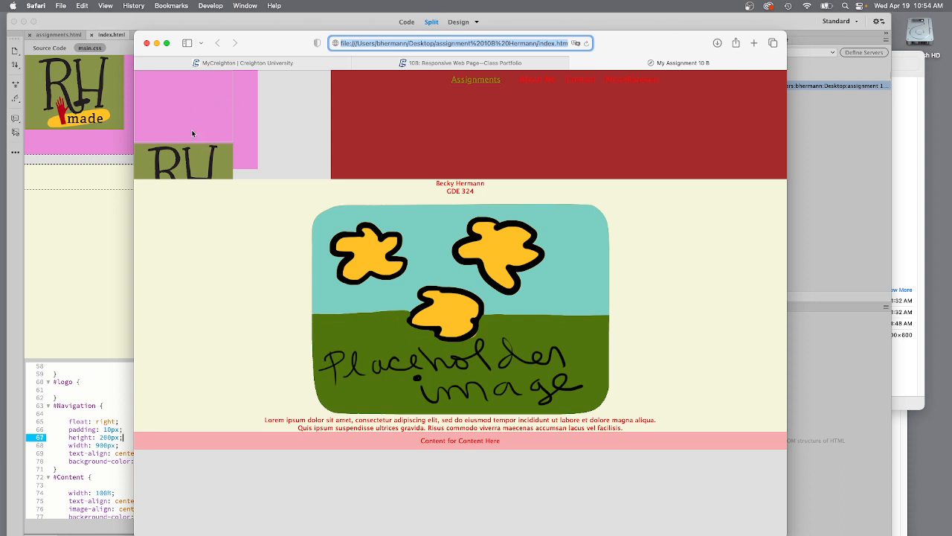
{"action": "mouse_move", "coordinate": [260, 98]}
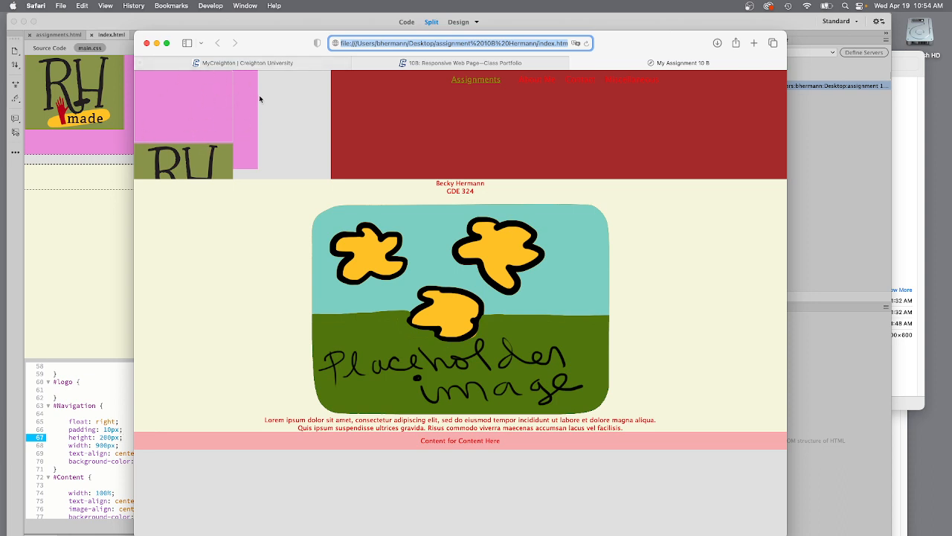
{"action": "mouse_move", "coordinate": [229, 136]}
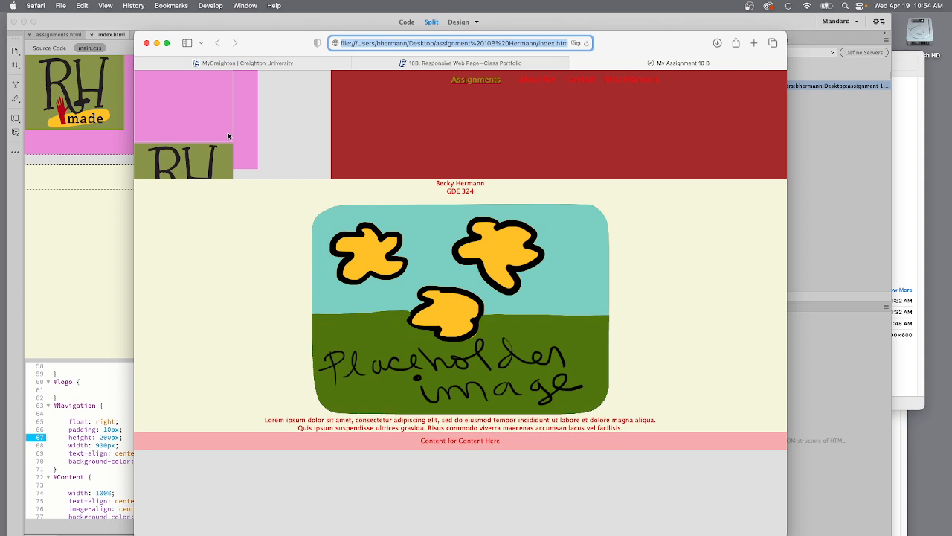
{"action": "mouse_move", "coordinate": [342, 173]}
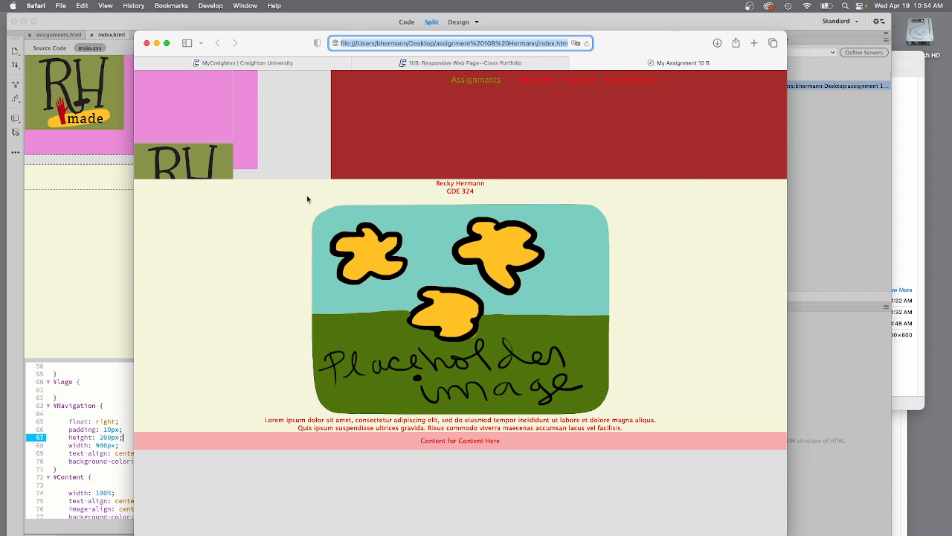
{"action": "mouse_move", "coordinate": [357, 436]}
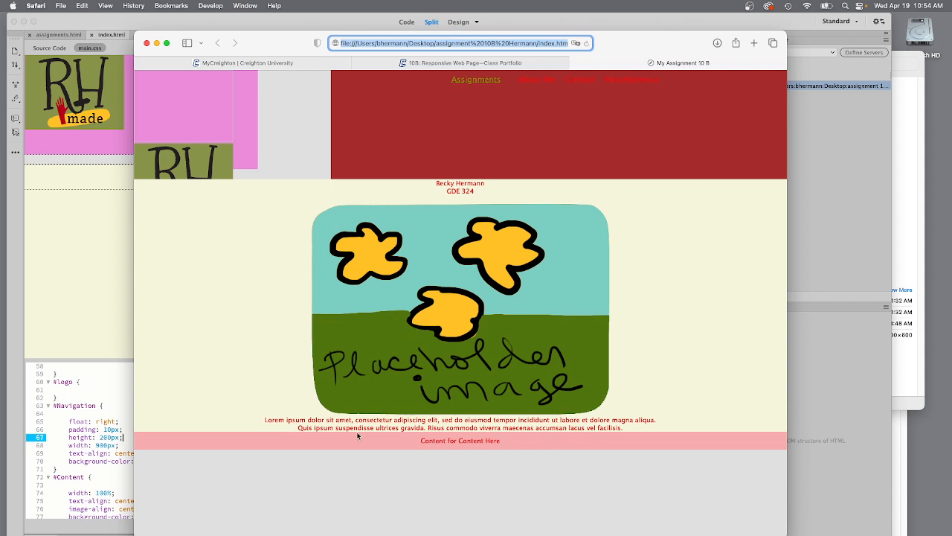
{"action": "mouse_move", "coordinate": [369, 451]}
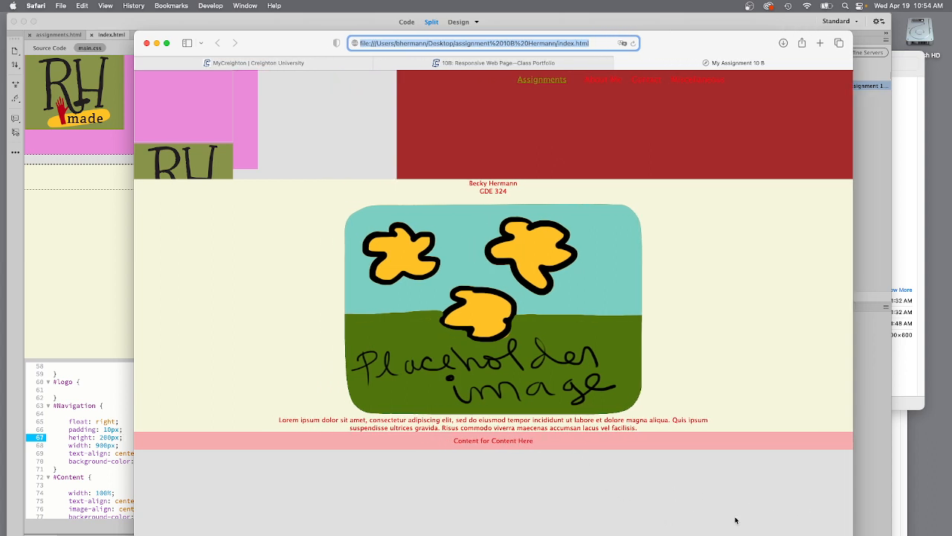
{"action": "mouse_move", "coordinate": [509, 305]}
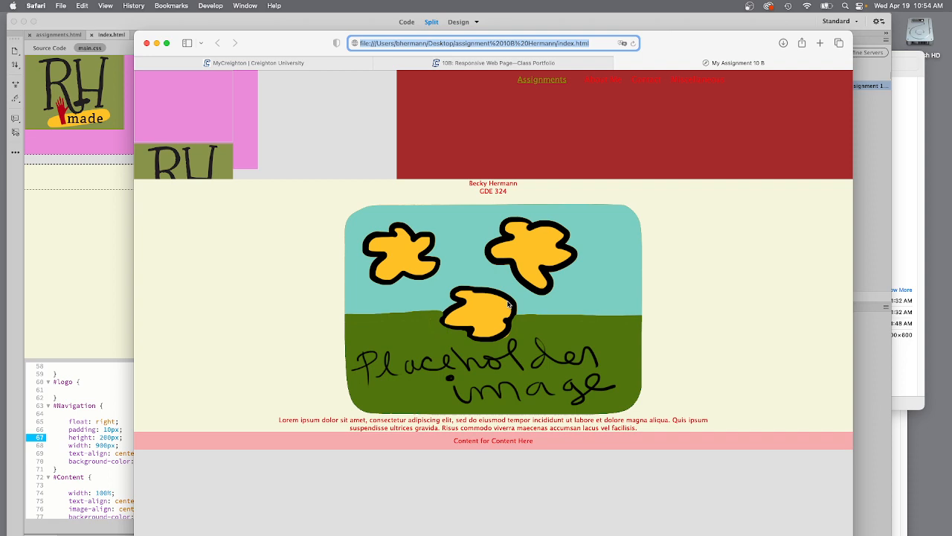
{"action": "mouse_move", "coordinate": [607, 217]}
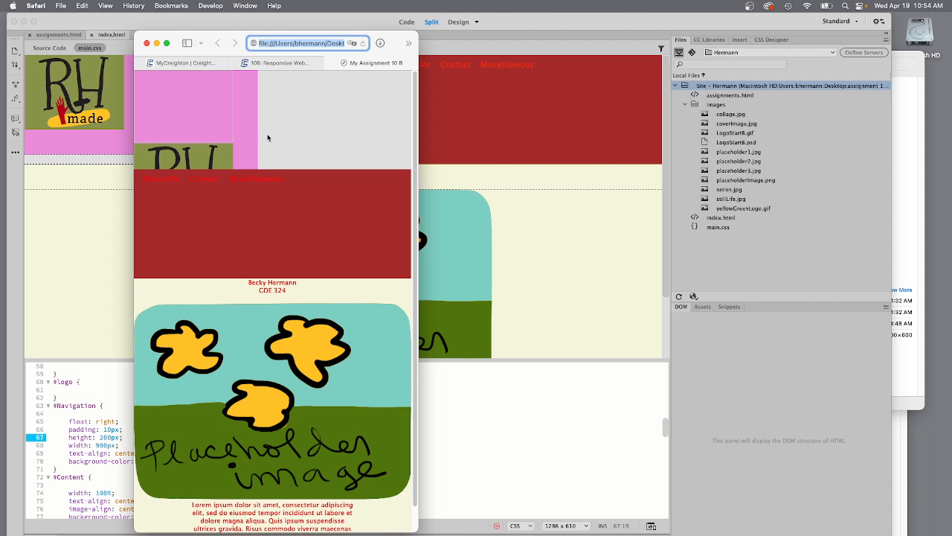
{"action": "mouse_move", "coordinate": [344, 304]}
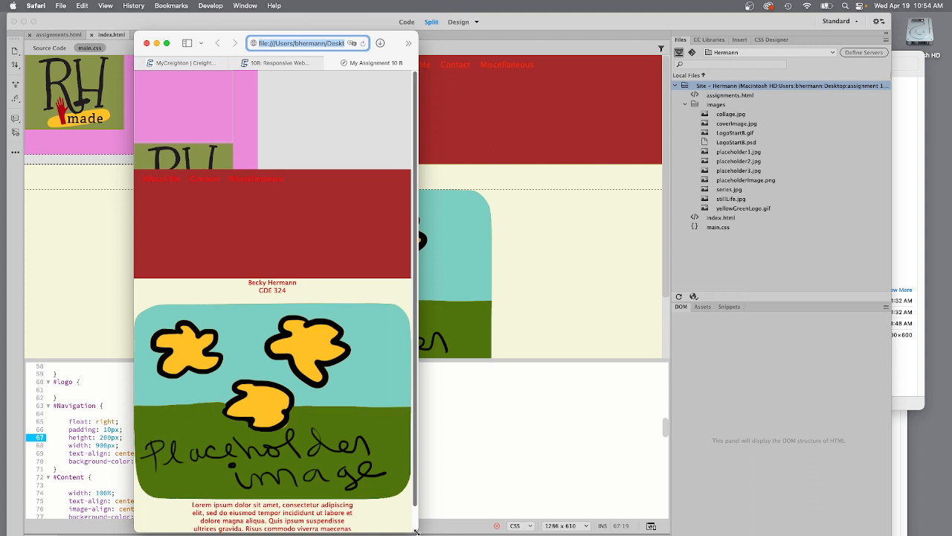
{"action": "mouse_move", "coordinate": [193, 238]}
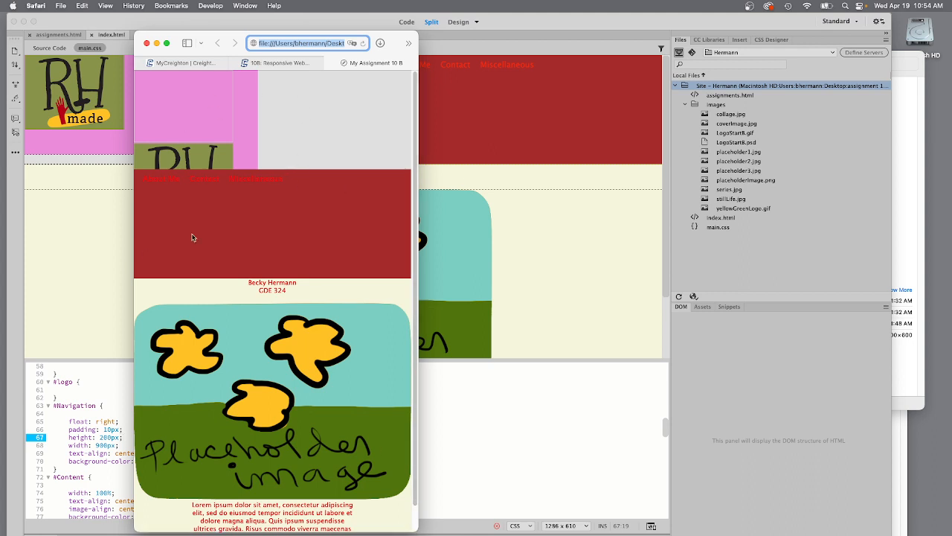
{"action": "mouse_move", "coordinate": [275, 173]}
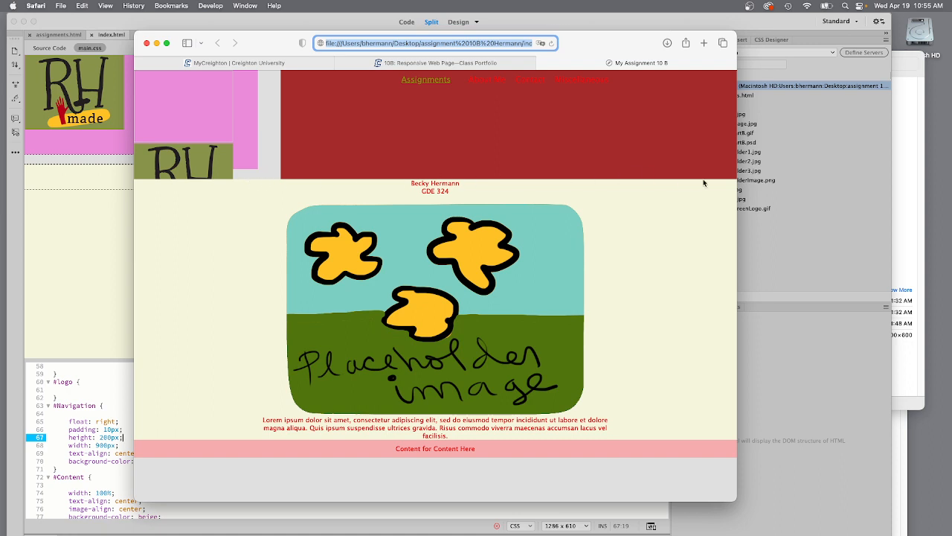
{"action": "mouse_move", "coordinate": [190, 111]}
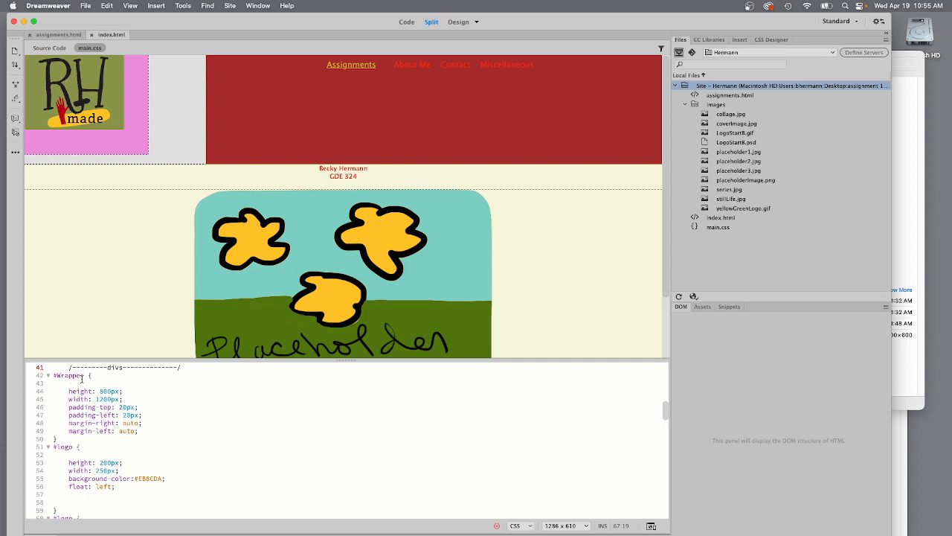
{"action": "mouse_move", "coordinate": [613, 387]}
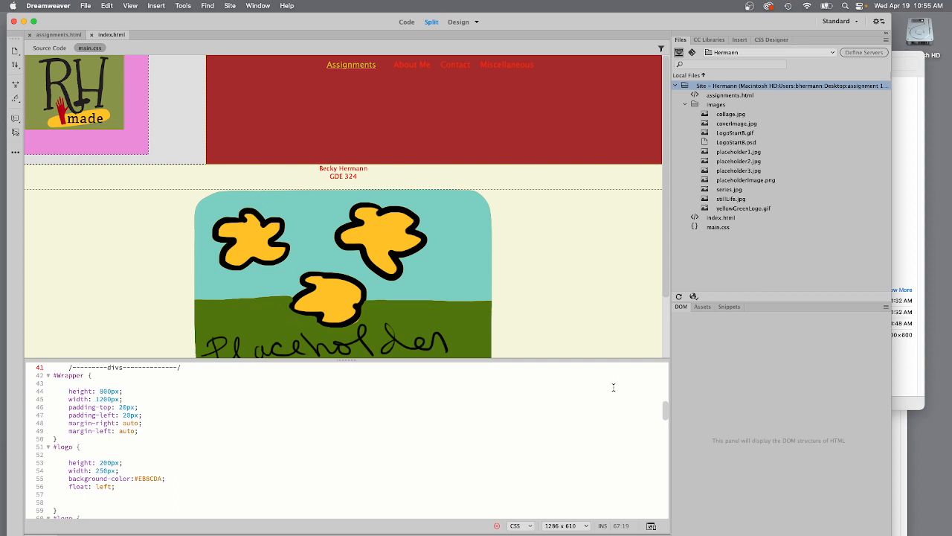
- Bring the #logo and #navigation rules into view before previewing in the browser
{"action": "scroll", "scroll_direction": "down", "scroll_amount": 3}
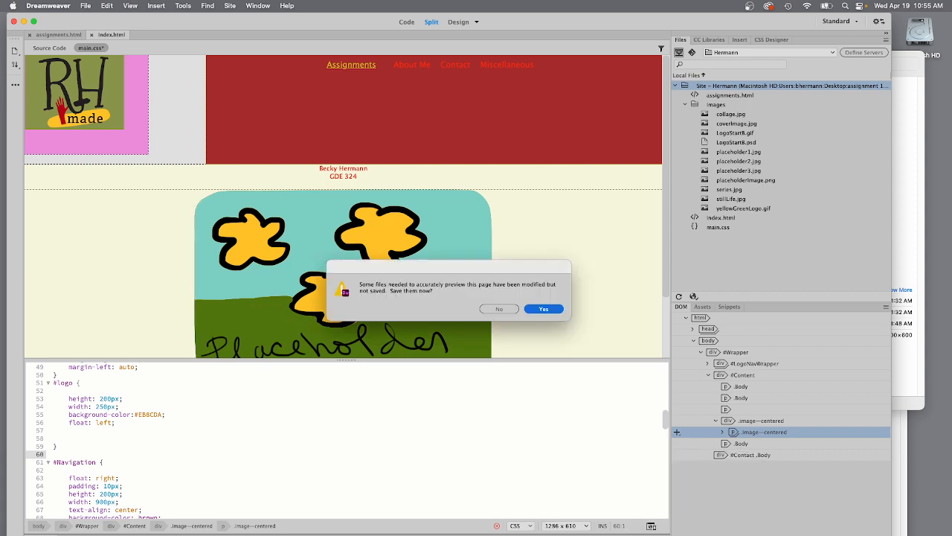
- Save the modified files, view the page in Safari, then return to Dreamweaver
{"action": "left_click", "coordinate": [543, 308]}
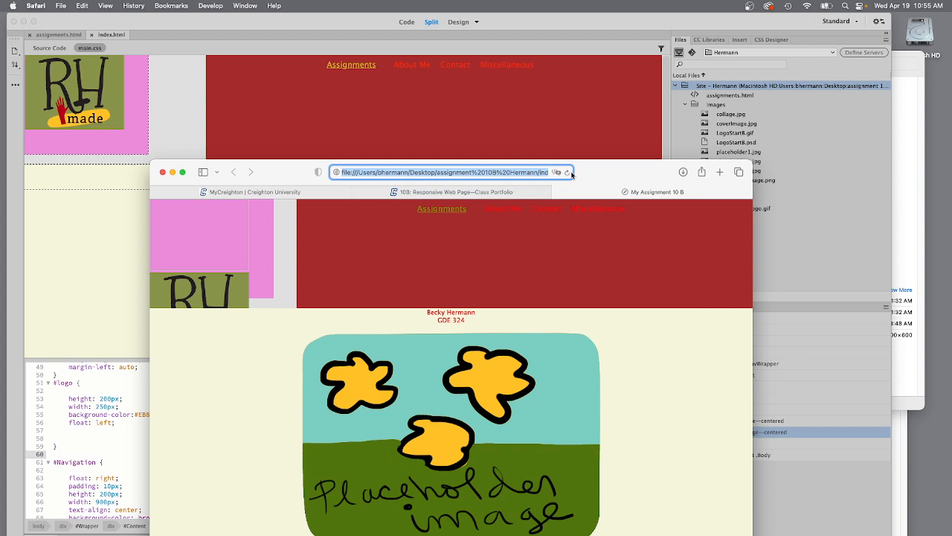
{"action": "left_click", "coordinate": [163, 172]}
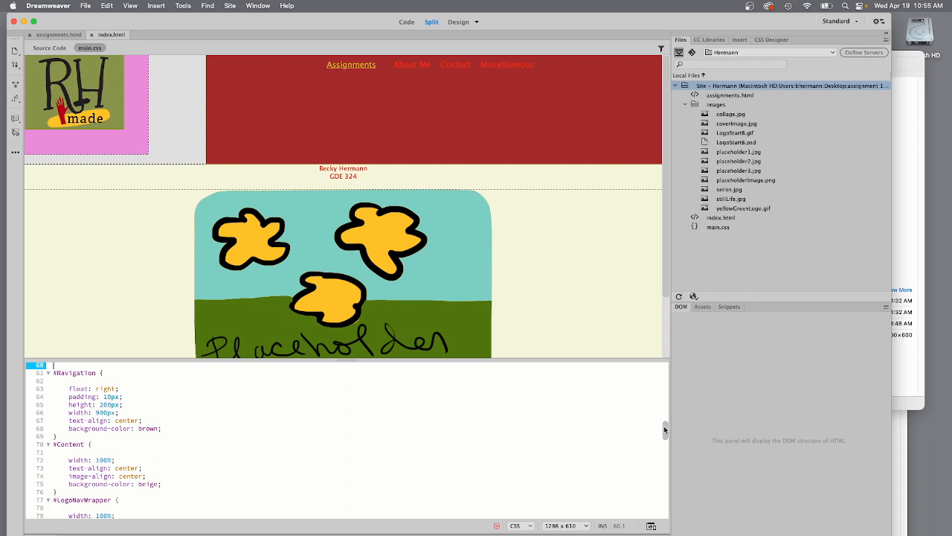
- Place the cursor after overflow: hidden; in #LogoNavWrapper to add background-color: beige
{"action": "scroll", "scroll_direction": "down", "scroll_amount": 3}
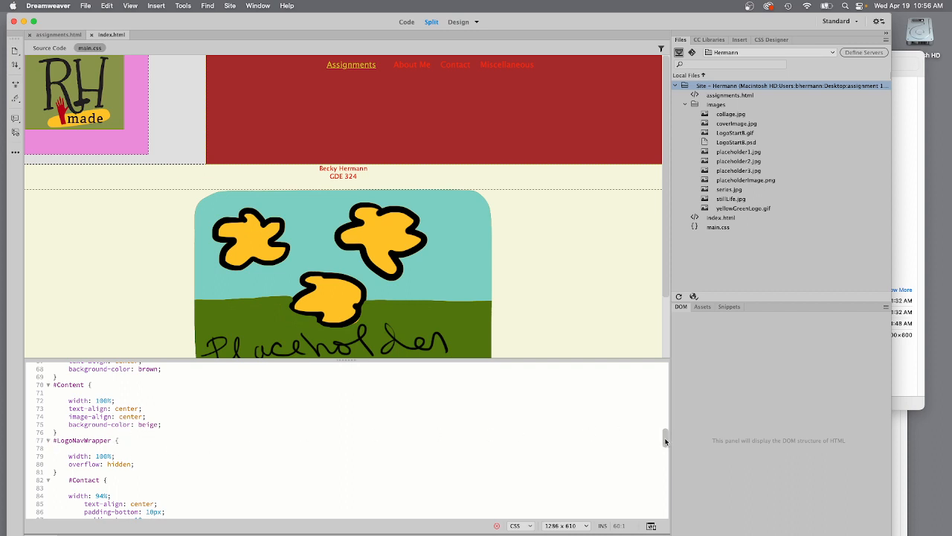
{"action": "scroll", "scroll_direction": "down", "scroll_amount": 3}
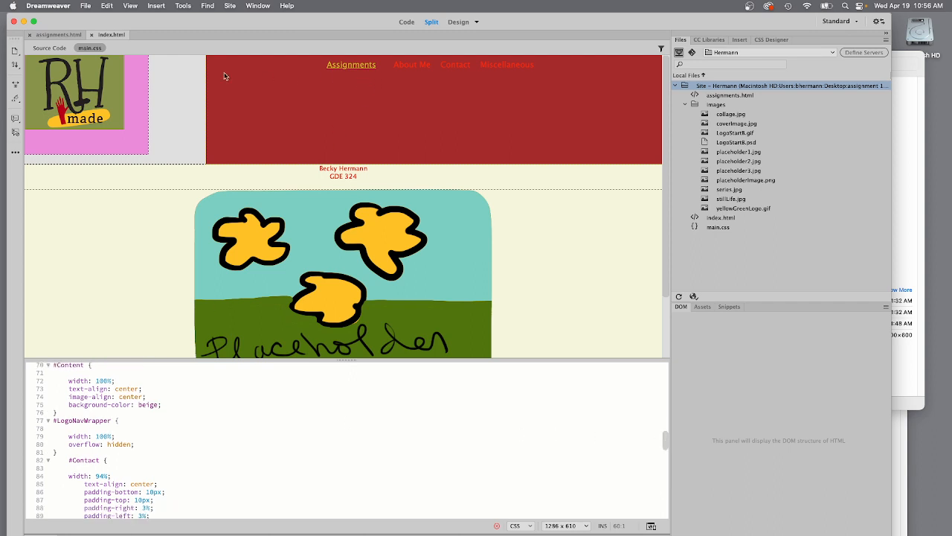
{"action": "mouse_move", "coordinate": [171, 128]}
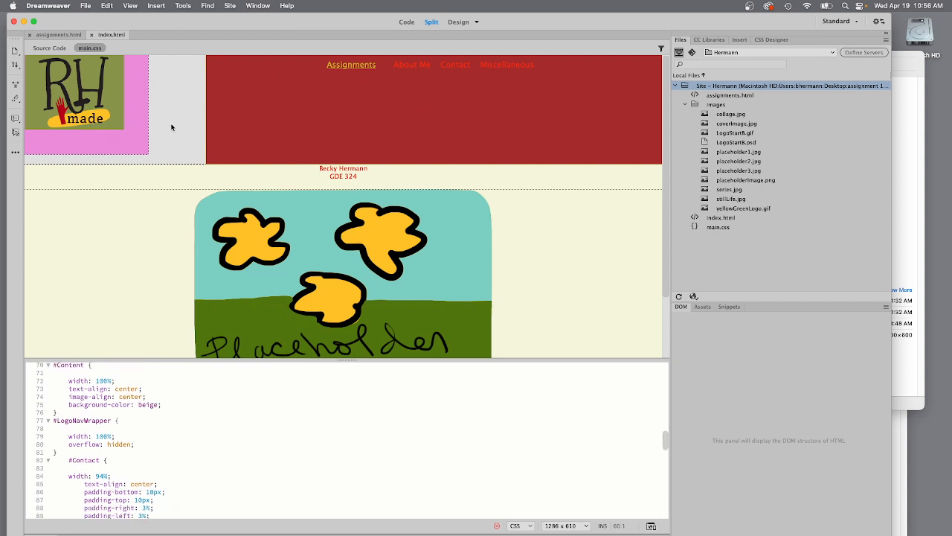
{"action": "double_click", "coordinate": [87, 444]}
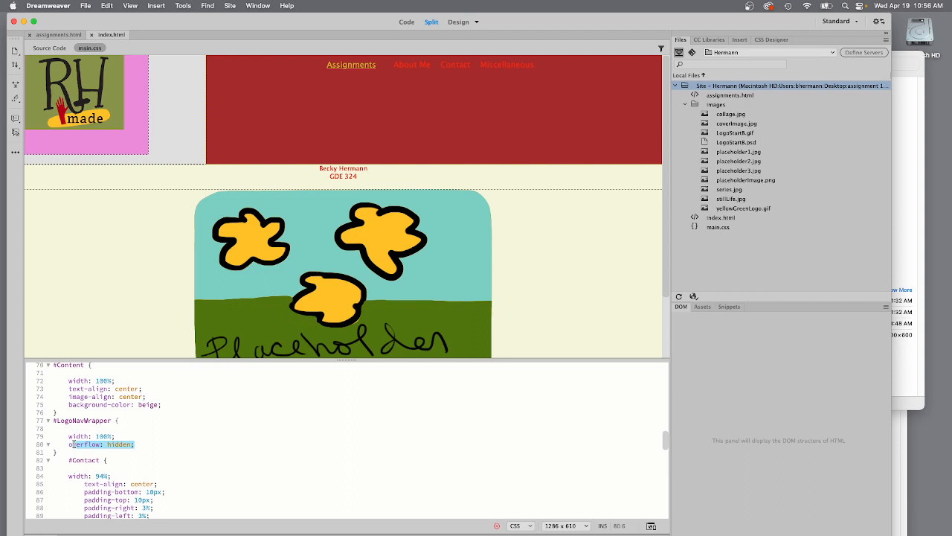
{"action": "left_click", "coordinate": [154, 447]}
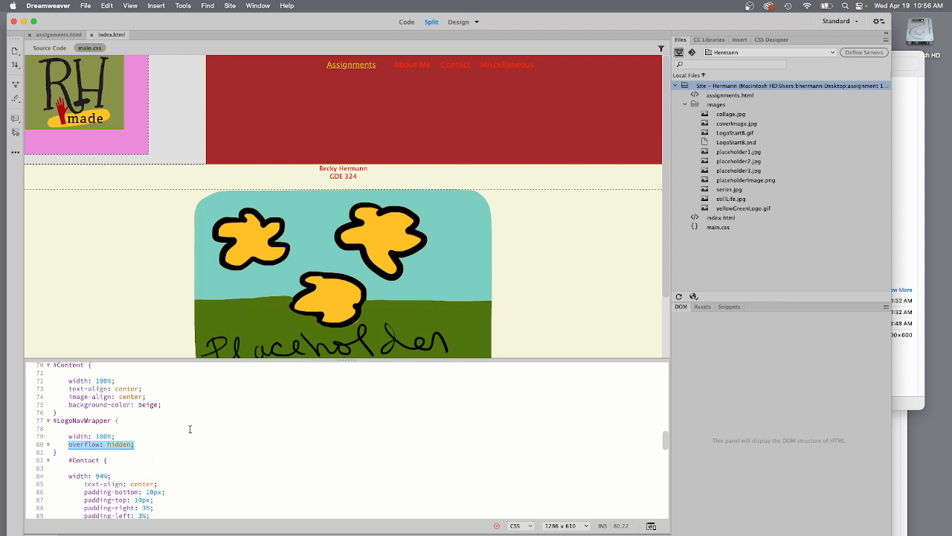
{"action": "mouse_move", "coordinate": [154, 441]}
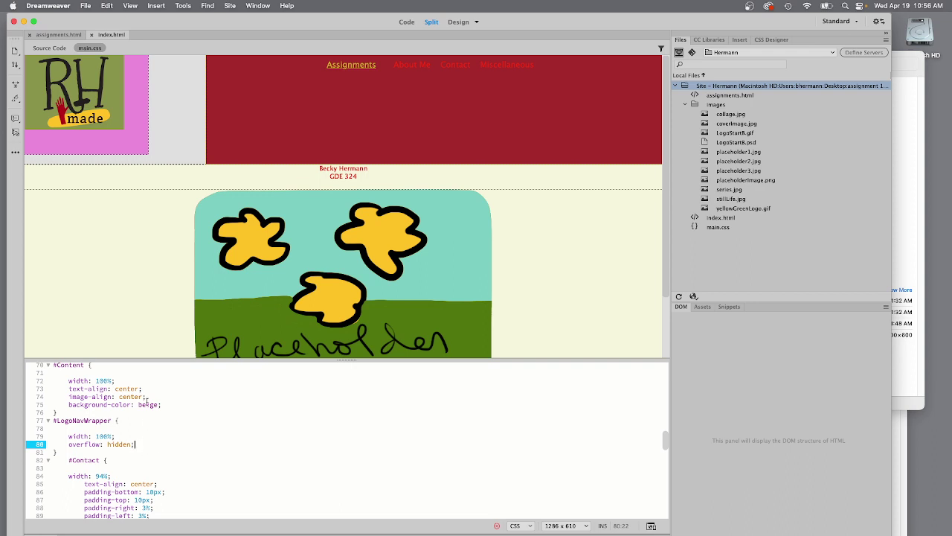
{"action": "mouse_move", "coordinate": [3, 372]}
{"action": "type", "text": "background-color: beige;"}
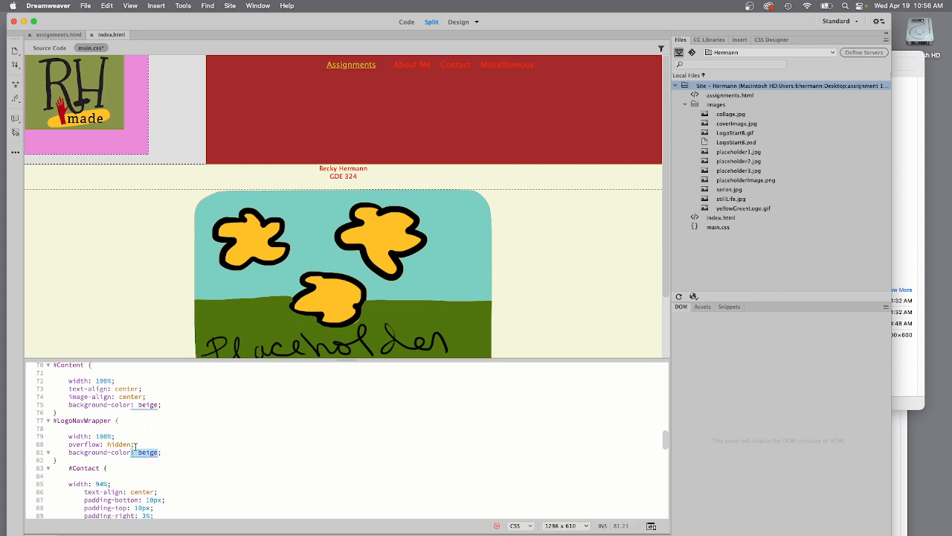
- Replace the beige value with the blue #37B5CA from the Color Picker
{"action": "left_click", "coordinate": [148, 452]}
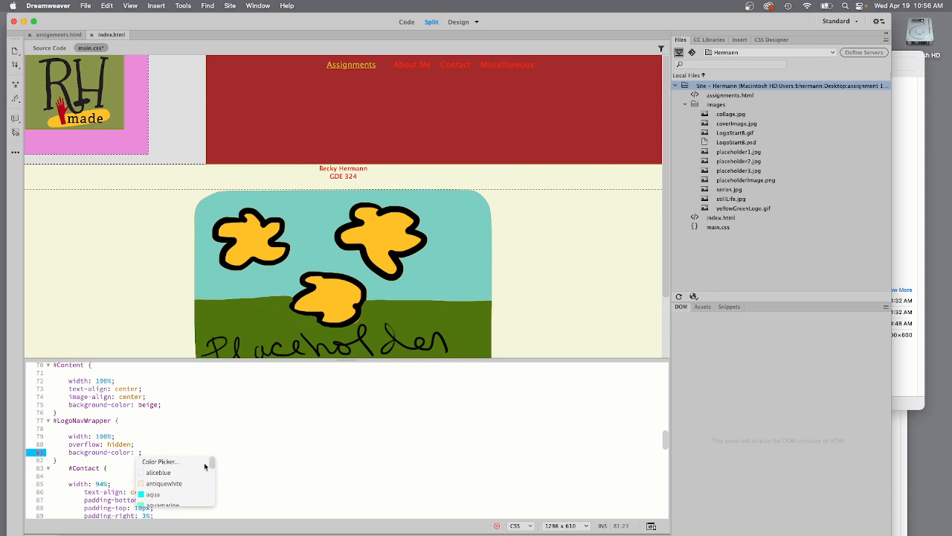
{"action": "left_click", "coordinate": [158, 461]}
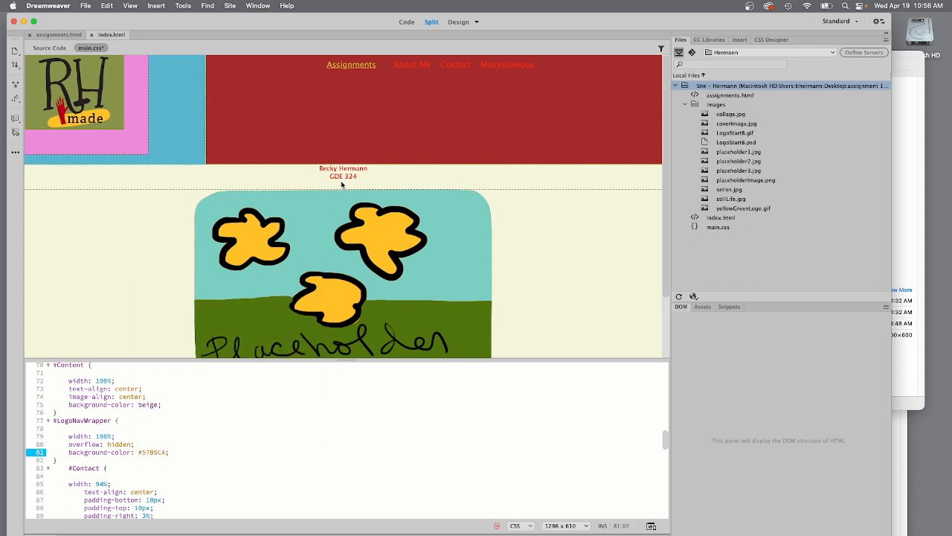
{"action": "mouse_move", "coordinate": [179, 119]}
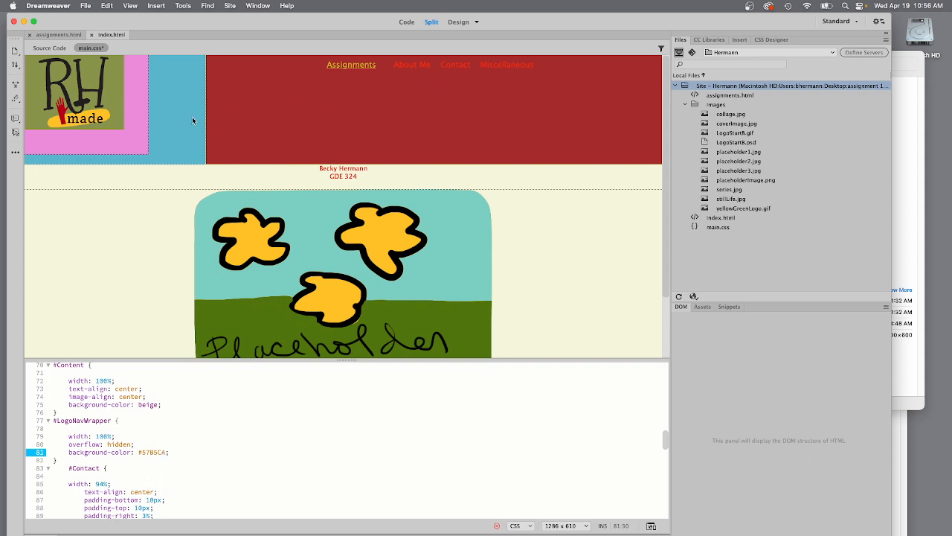
{"action": "mouse_move", "coordinate": [402, 199]}
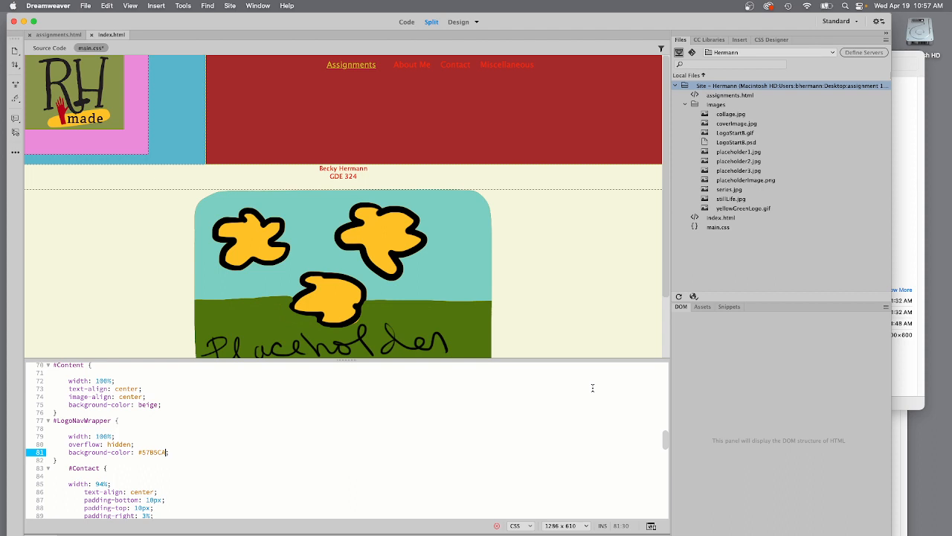
- Go back to the #navigation rule and delete its background-color: brown; line
{"action": "scroll", "scroll_direction": "up", "scroll_amount": 3}
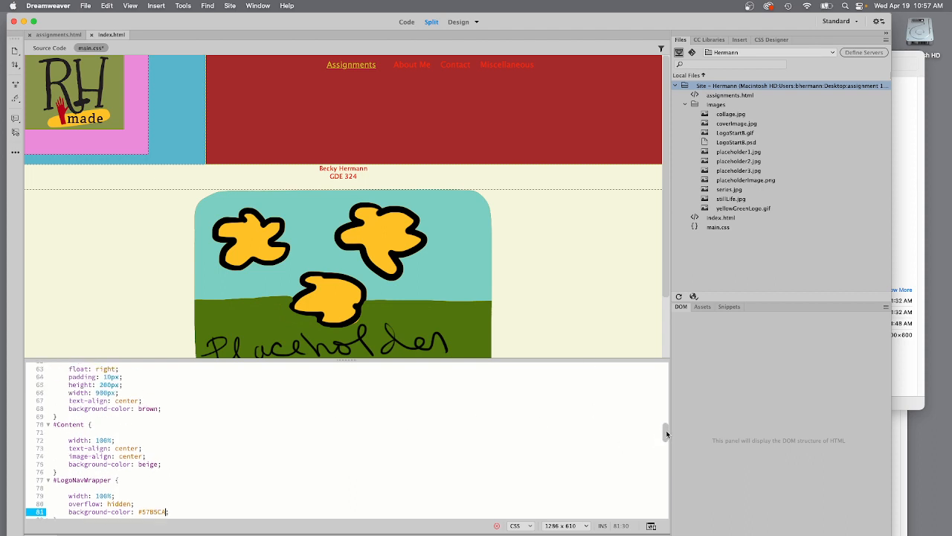
{"action": "scroll", "scroll_direction": "up", "scroll_amount": 3}
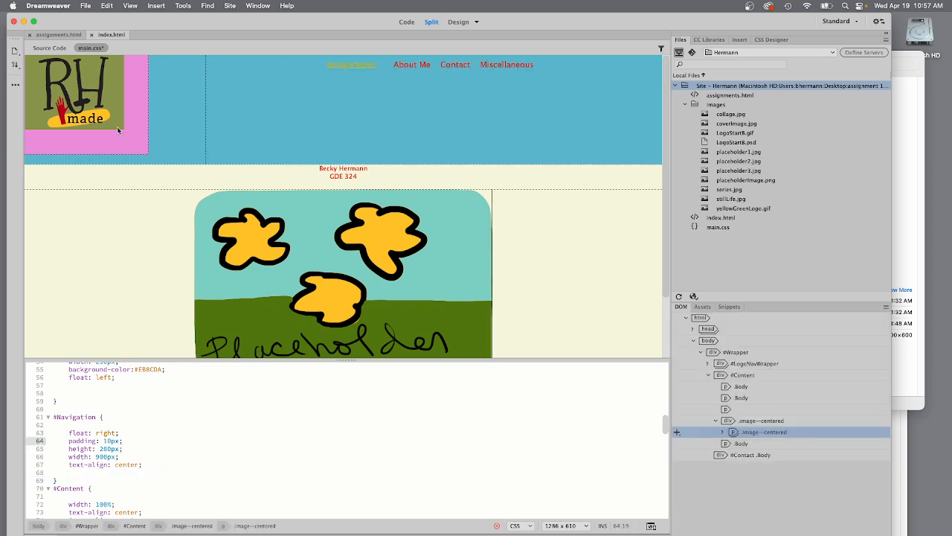
{"action": "mouse_move", "coordinate": [408, 221]}
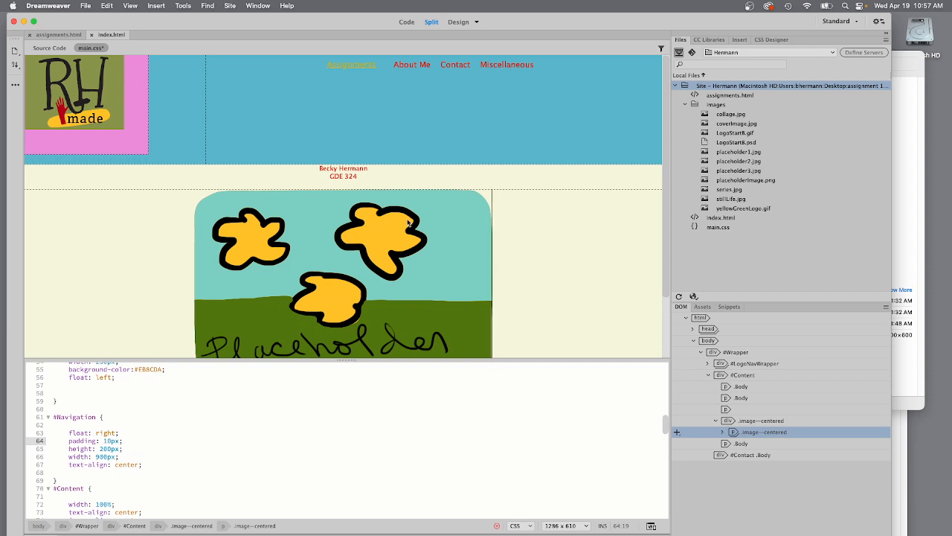